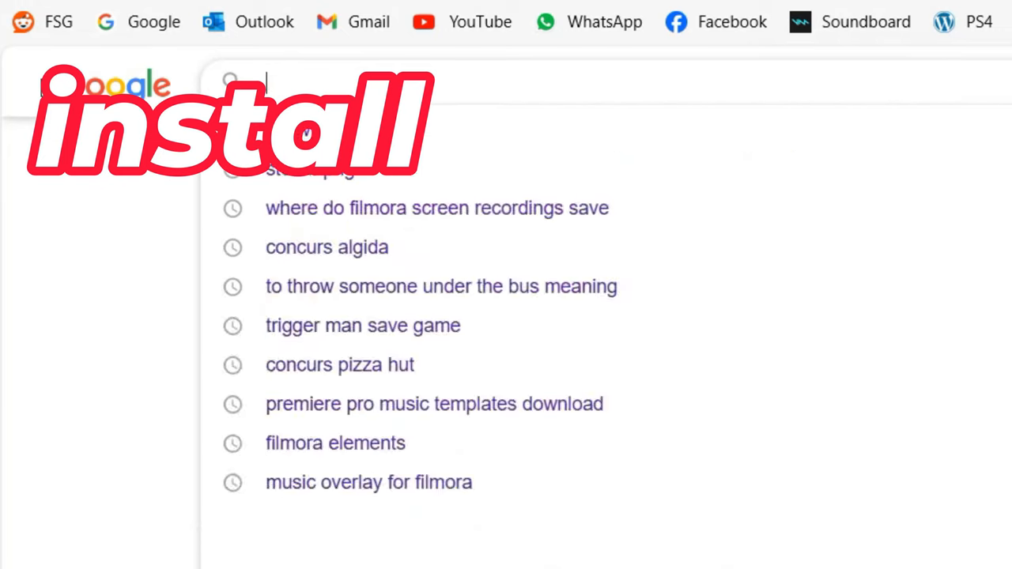
Search Google for 'ds4windows', browse the results, and reach the downloaded DS4Windows 3.3.3 x64 zip
{"action": "type", "text": "ds4windows"}
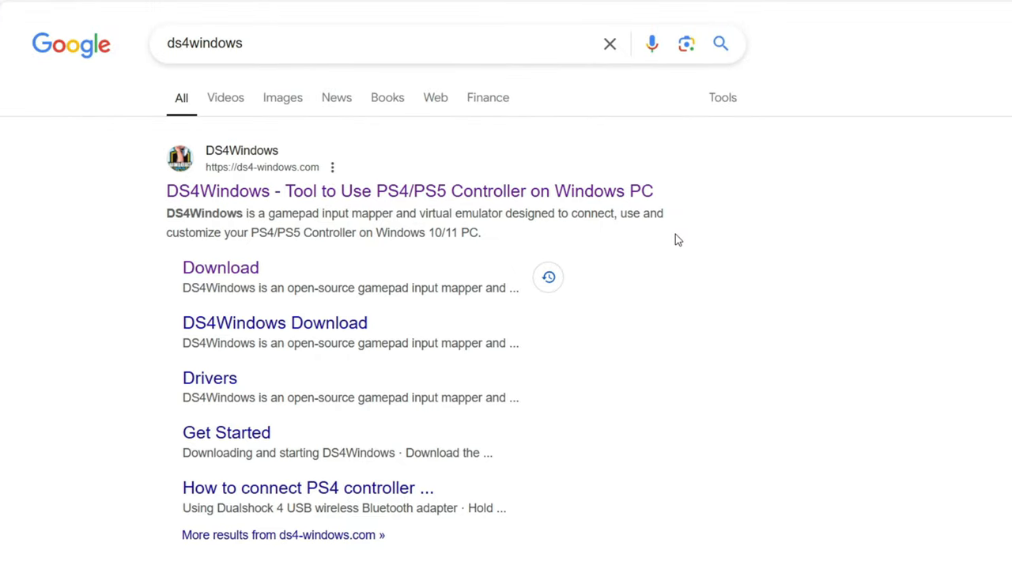
{"action": "scroll", "scroll_direction": "down", "scroll_amount": 3}
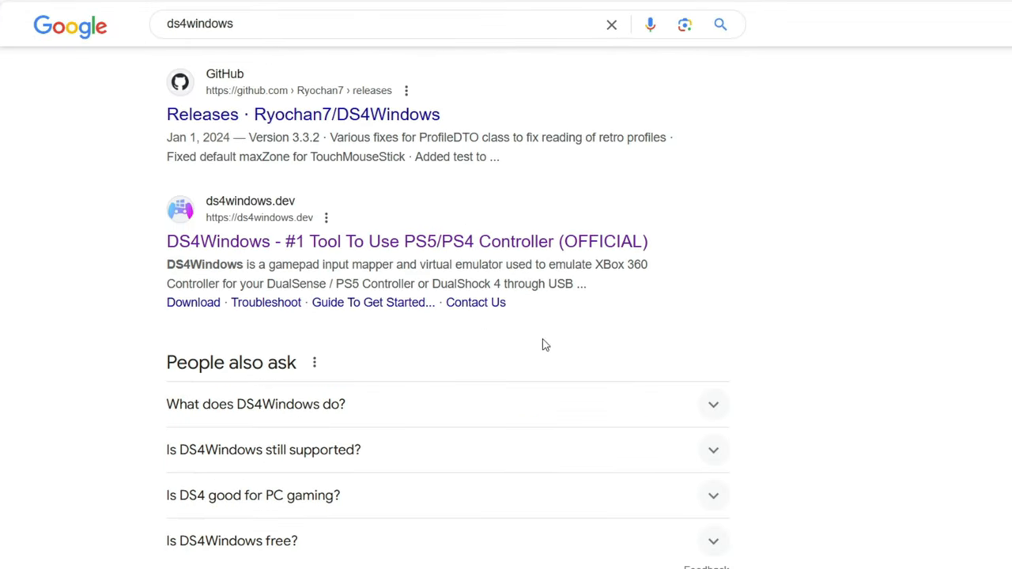
{"action": "scroll", "scroll_direction": "up", "scroll_amount": 3}
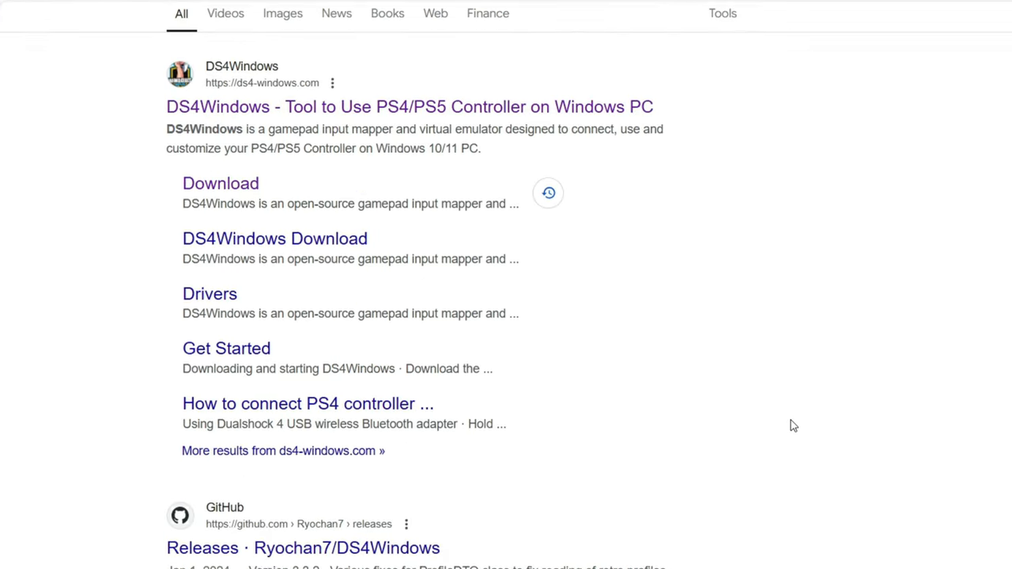
{"action": "right_click", "coordinate": [166, 245]}
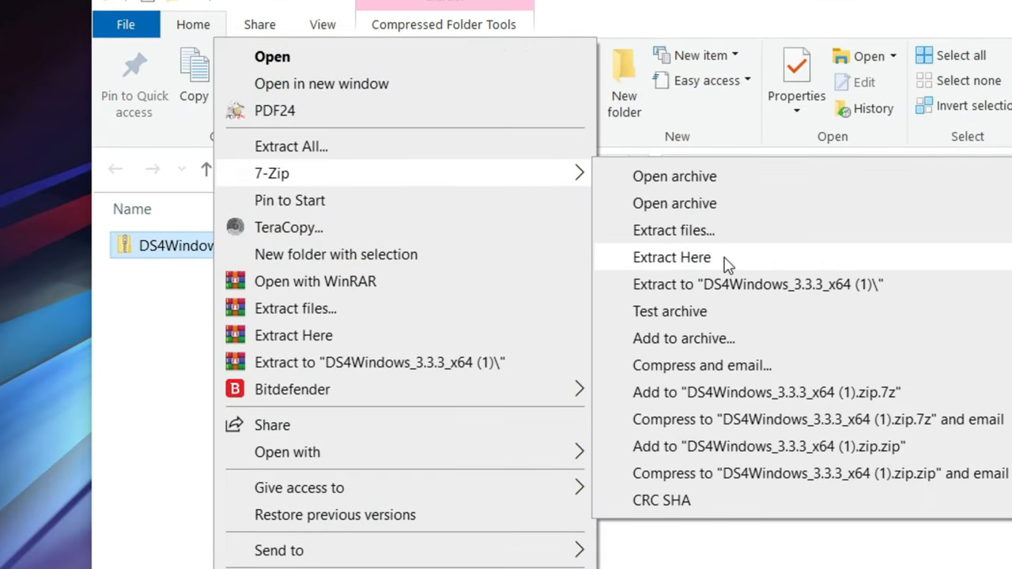
Extract the zip here via 7-Zip, enter the DS4Windows folder, and finish pairing the DualSense controller
{"action": "left_click", "coordinate": [670, 256]}
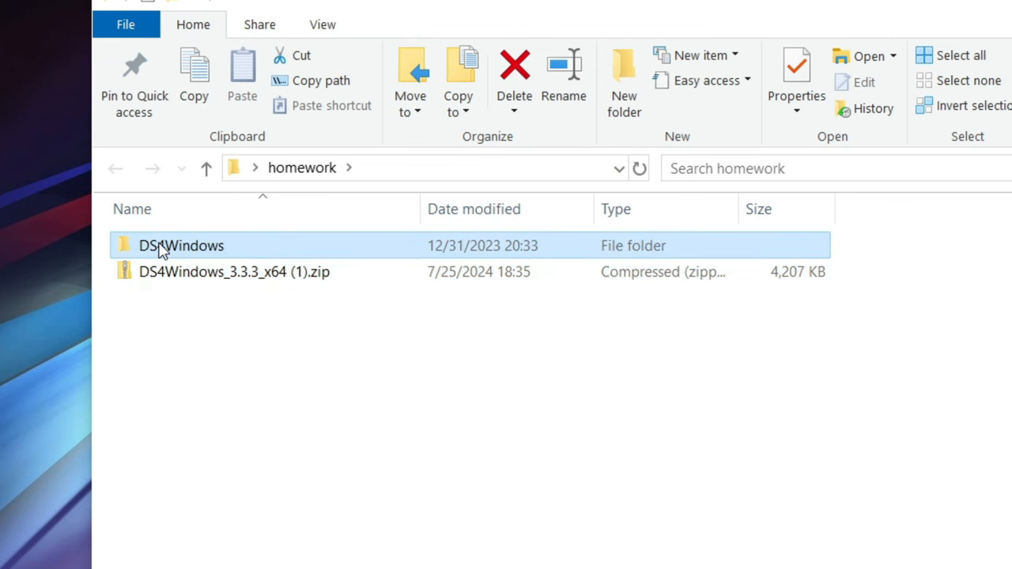
{"action": "double_click", "coordinate": [180, 245]}
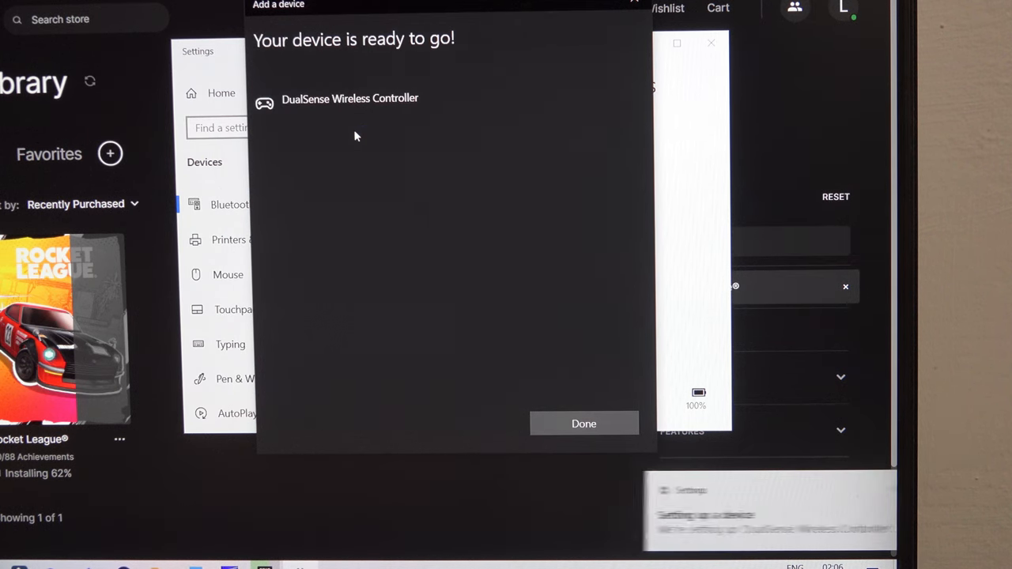
{"action": "left_click", "coordinate": [584, 423]}
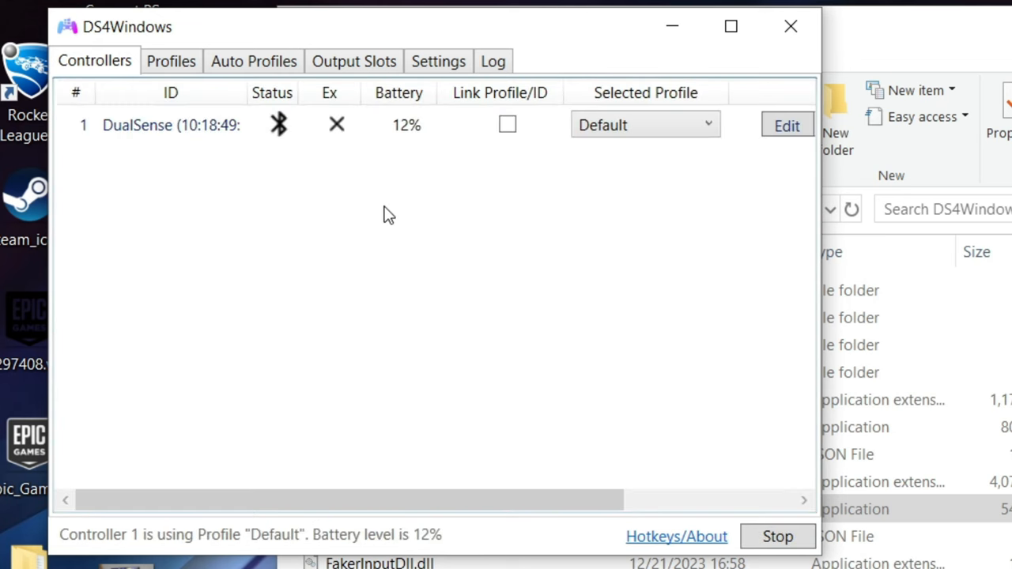